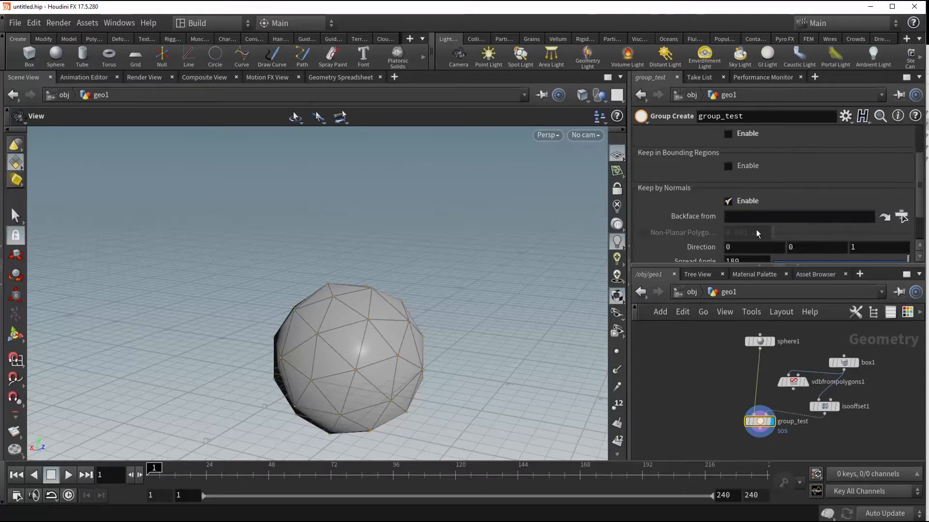
# Look through the new camera cam1 and pull it back to frame the sphere at an angle
pyautogui.scroll(-3)
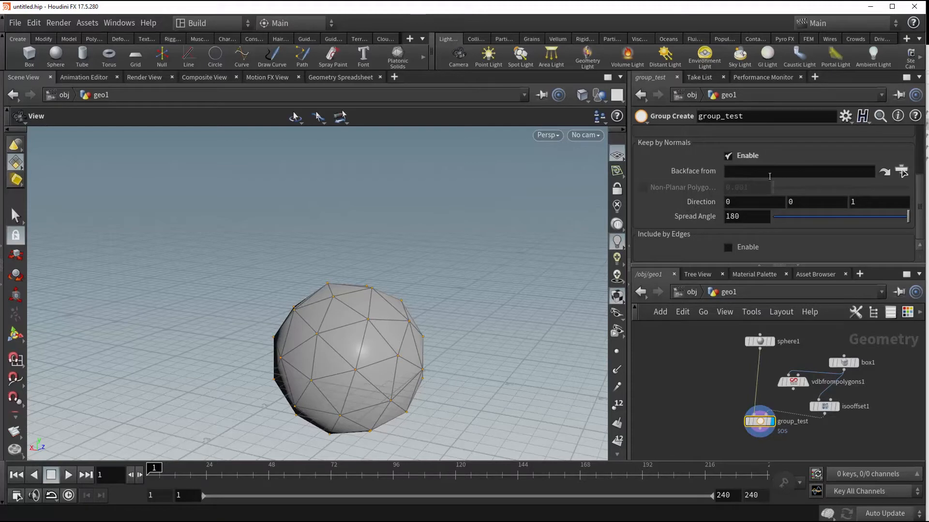
pyautogui.moveTo(712, 292)
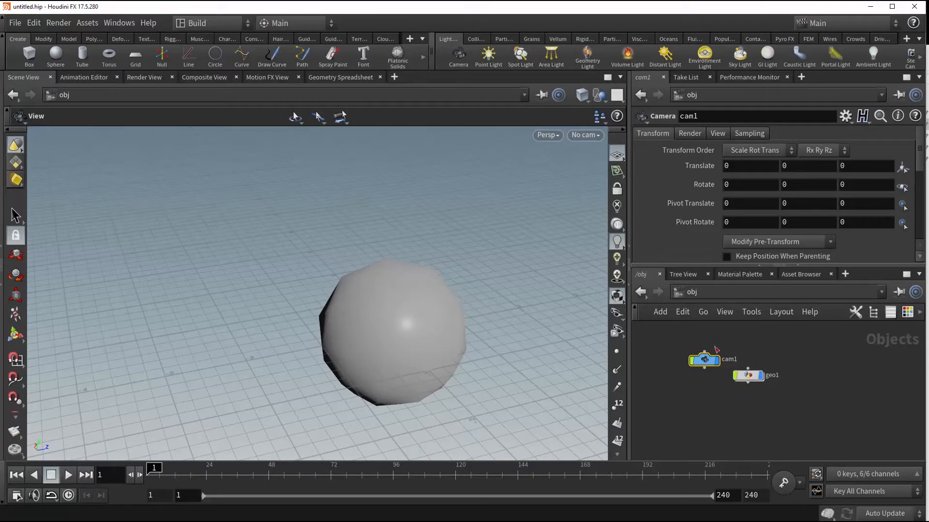
pyautogui.click(586, 135)
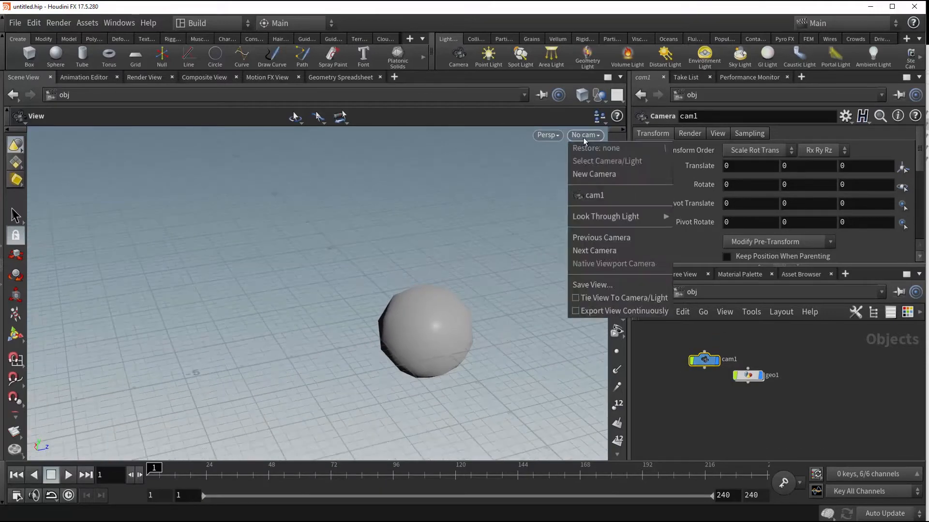
pyautogui.click(584, 134)
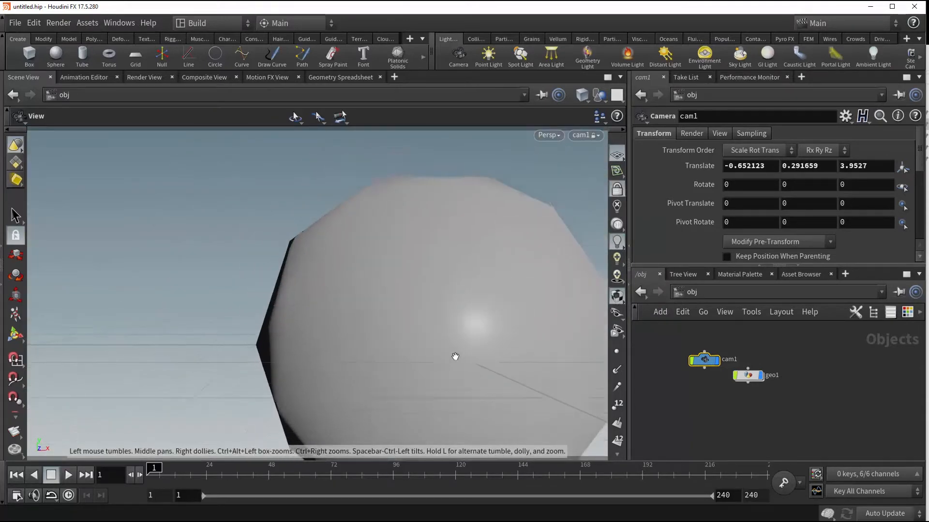
pyautogui.moveTo(455, 356); pyautogui.dragTo(418, 273)
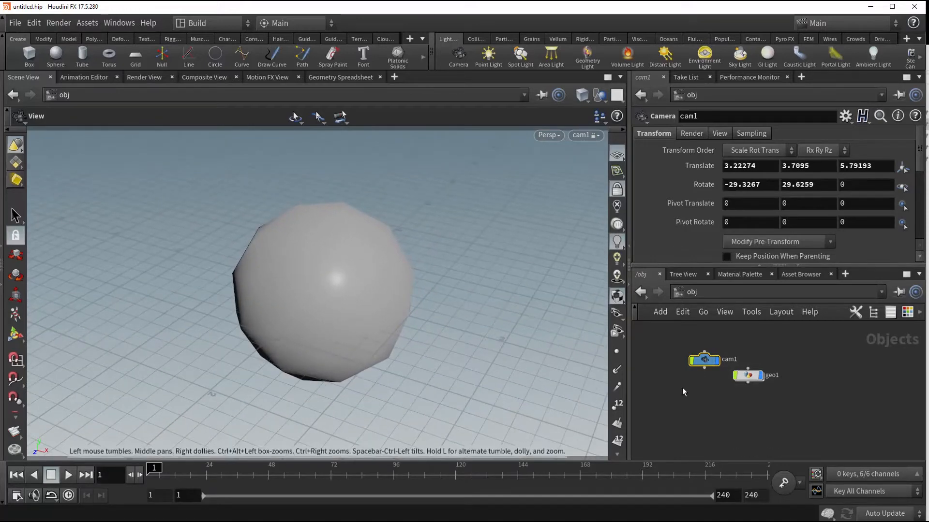
pyautogui.press('tab')
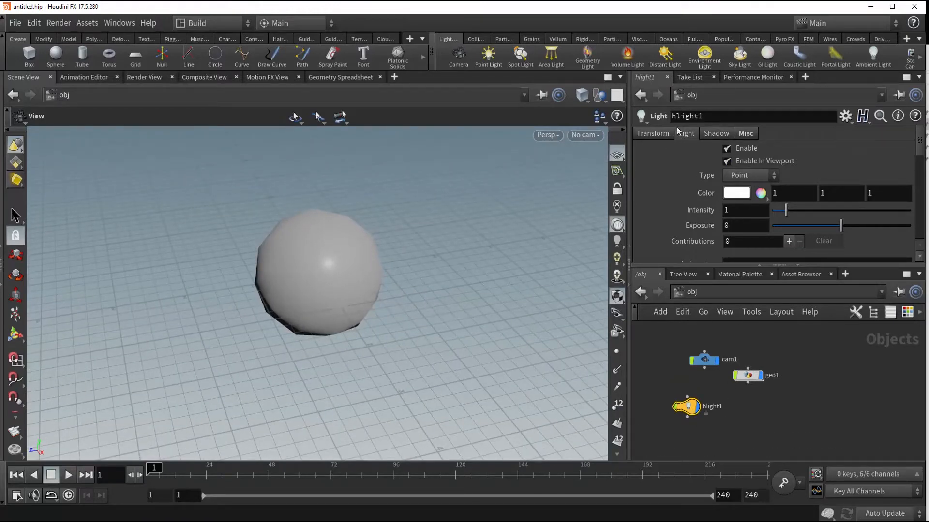
# Move the point light off to the side of the sphere using its translate handle
pyautogui.click(652, 132)
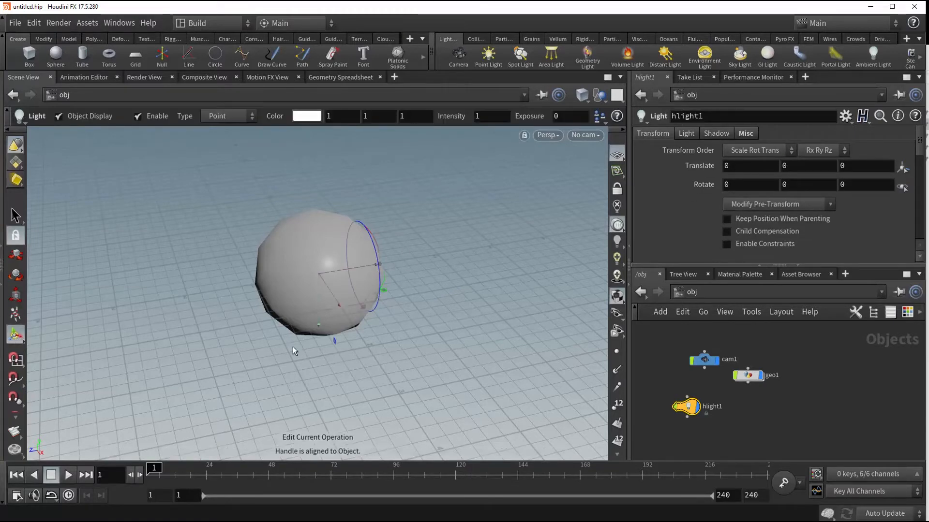
pyautogui.moveTo(293, 351); pyautogui.dragTo(288, 312)
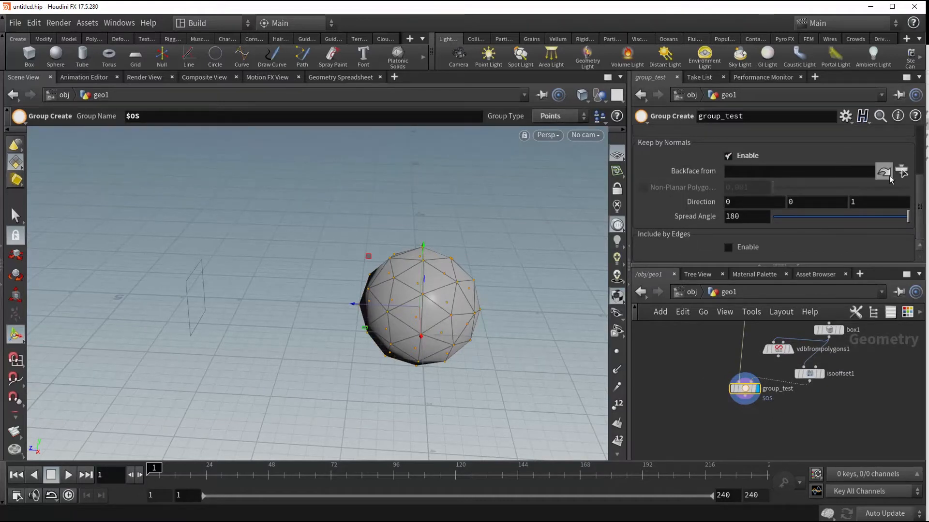
# Set Backface from to /obj/cam1 so the group picks primitives facing away from the camera
pyautogui.click(901, 172)
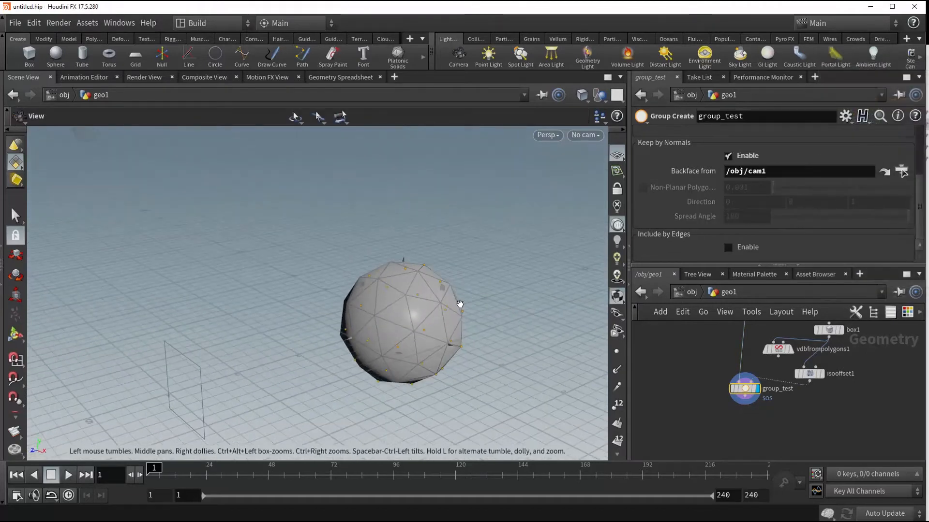
pyautogui.moveTo(458, 304); pyautogui.dragTo(299, 340)
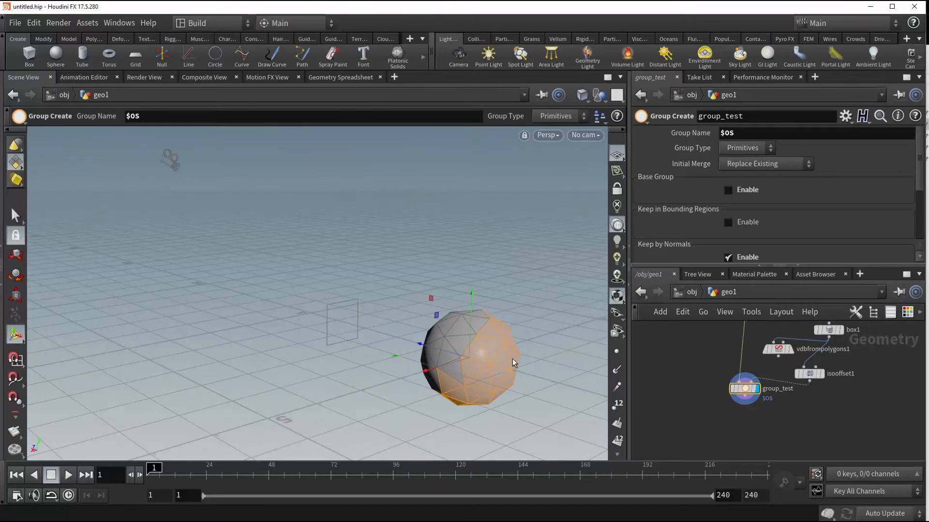
pyautogui.moveTo(474, 385)
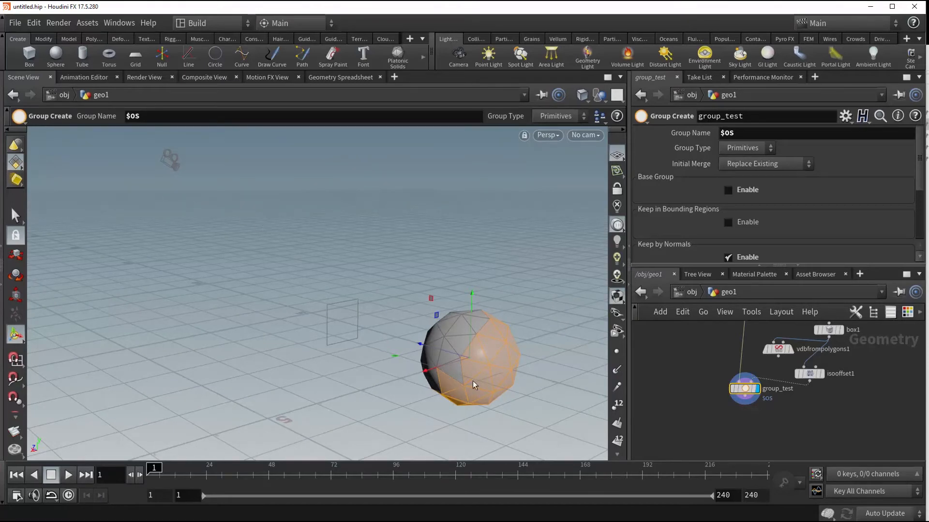
pyautogui.moveTo(492, 375)
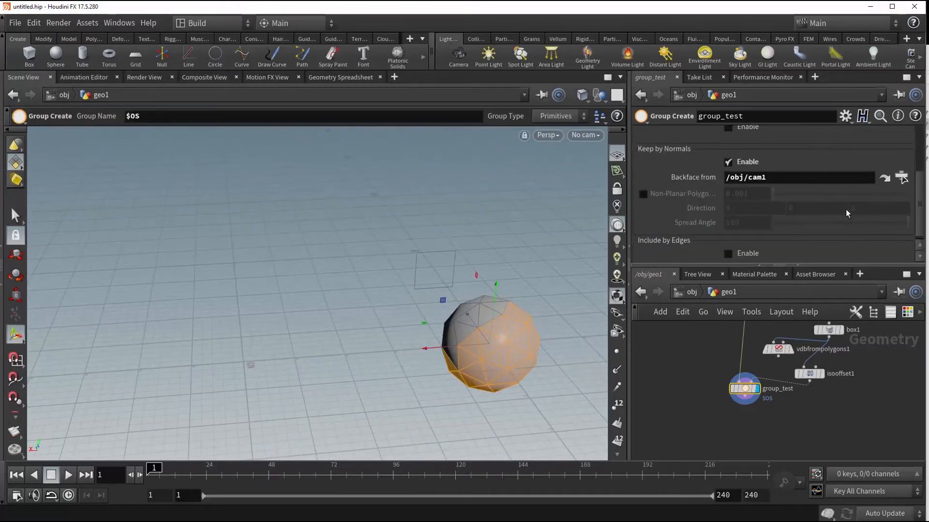
# Switch Backface from to /obj/hlight1 and inspect the grouped faces from the light's side
pyautogui.click(901, 178)
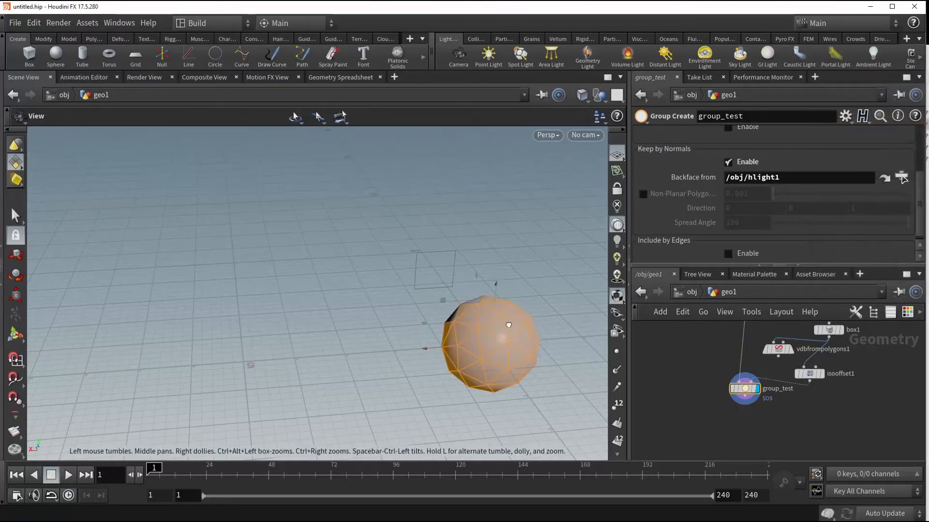
pyautogui.moveTo(508, 325); pyautogui.dragTo(474, 367)
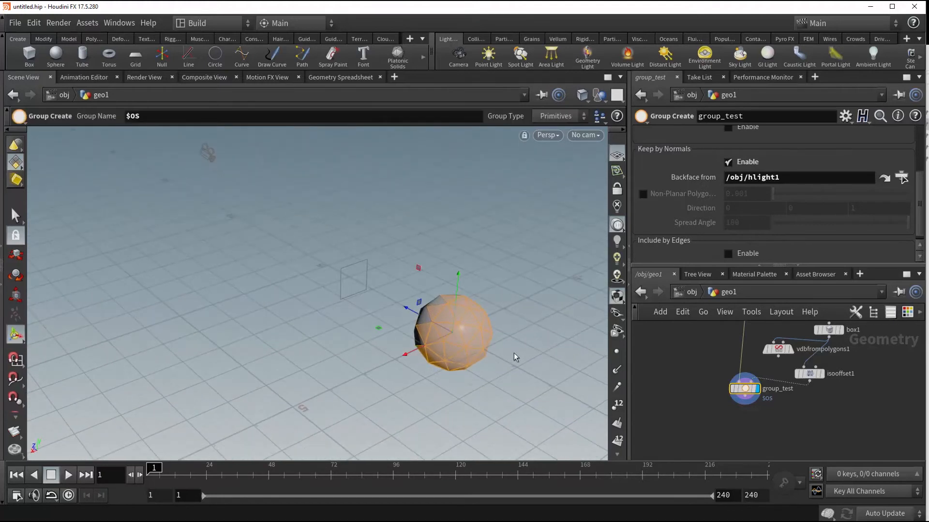
pyautogui.moveTo(517, 381)
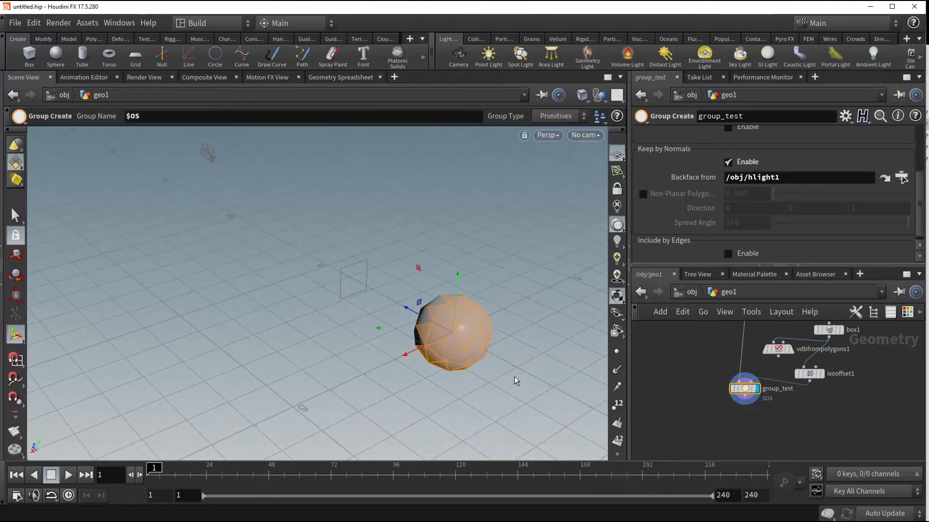
pyautogui.moveTo(507, 352)
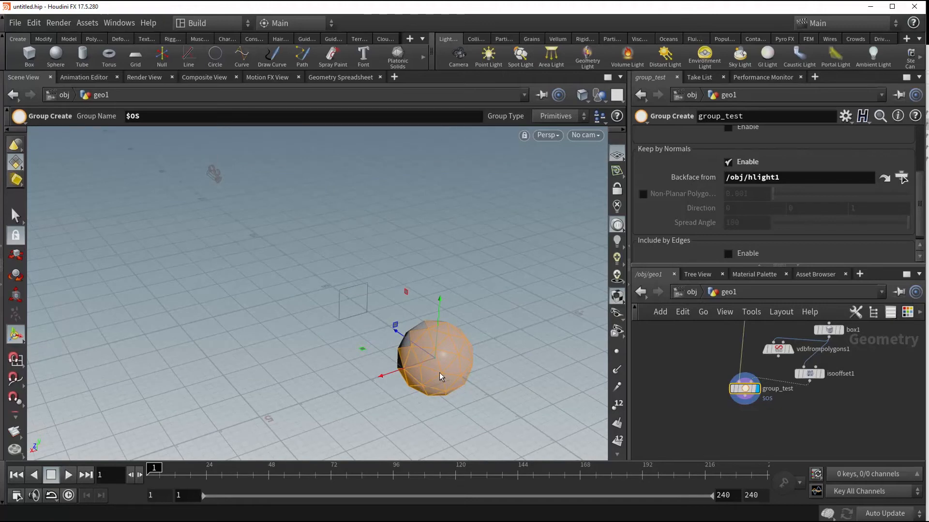
pyautogui.moveTo(424, 403)
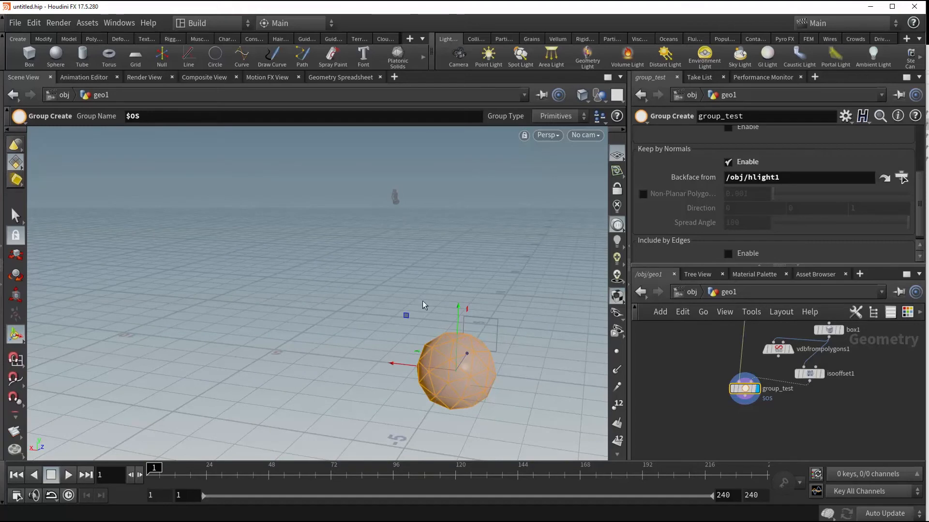
pyautogui.moveTo(424, 305); pyautogui.dragTo(486, 372)
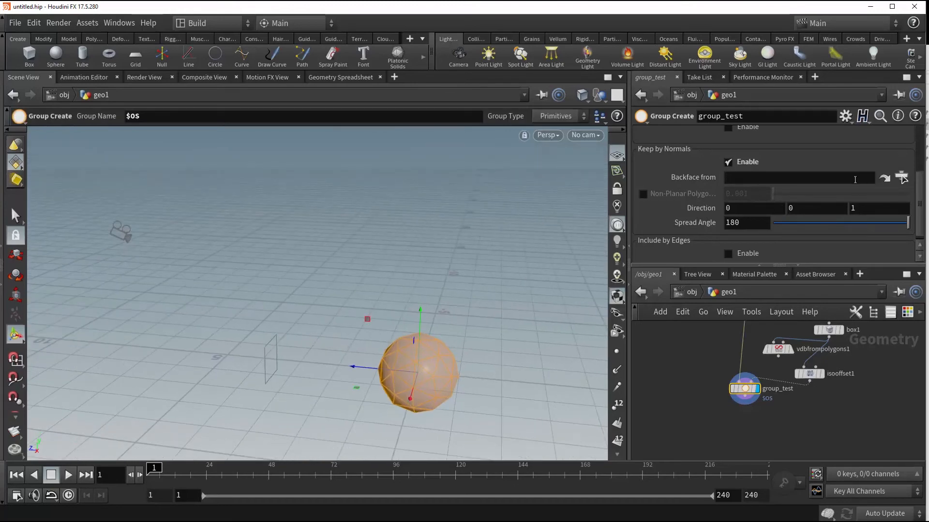
# Clear Backface from and narrow the Spread Angle around direction 0 0 1 to 77.1
pyautogui.click(875, 208)
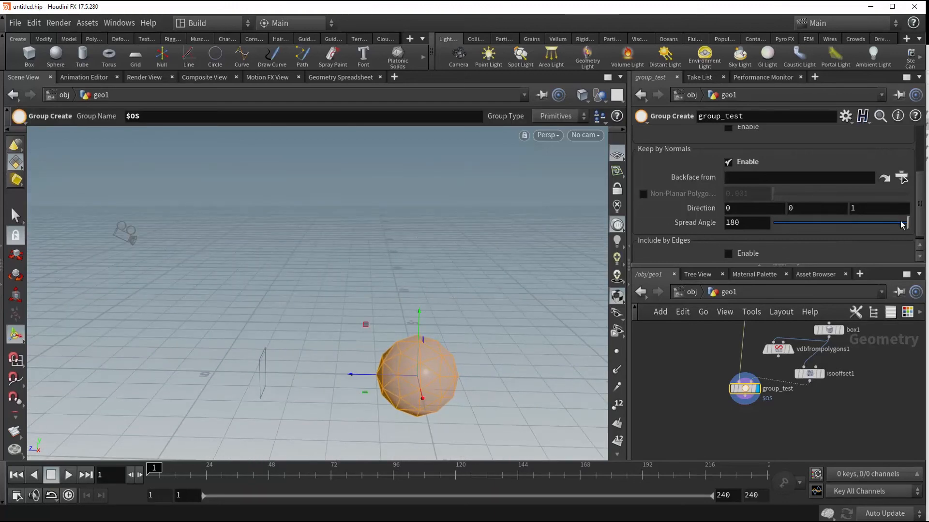
pyautogui.moveTo(901, 223); pyautogui.dragTo(822, 222)
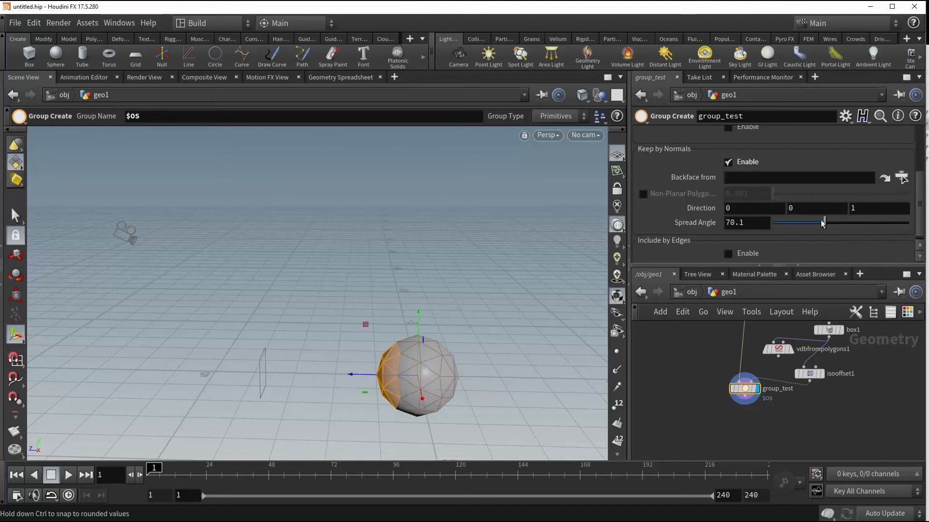
pyautogui.moveTo(822, 223); pyautogui.dragTo(829, 218)
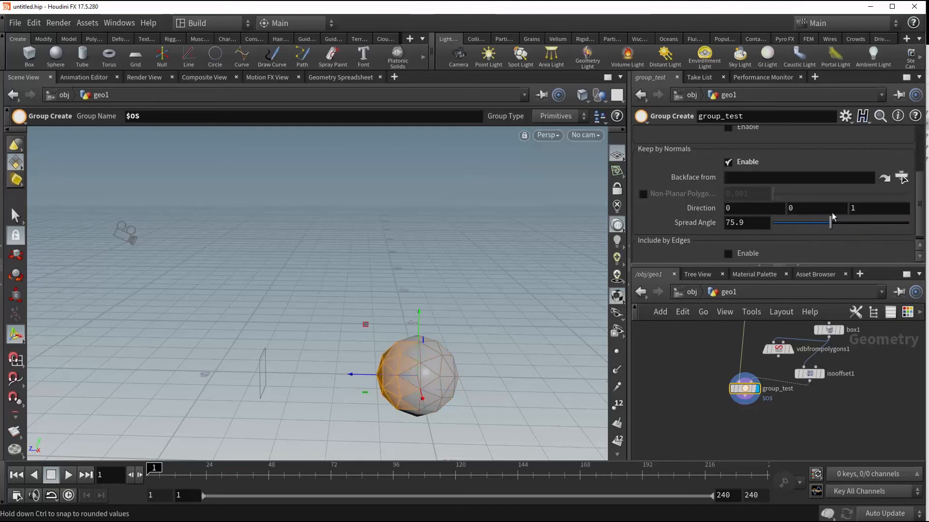
pyautogui.moveTo(821, 222); pyautogui.dragTo(829, 223)
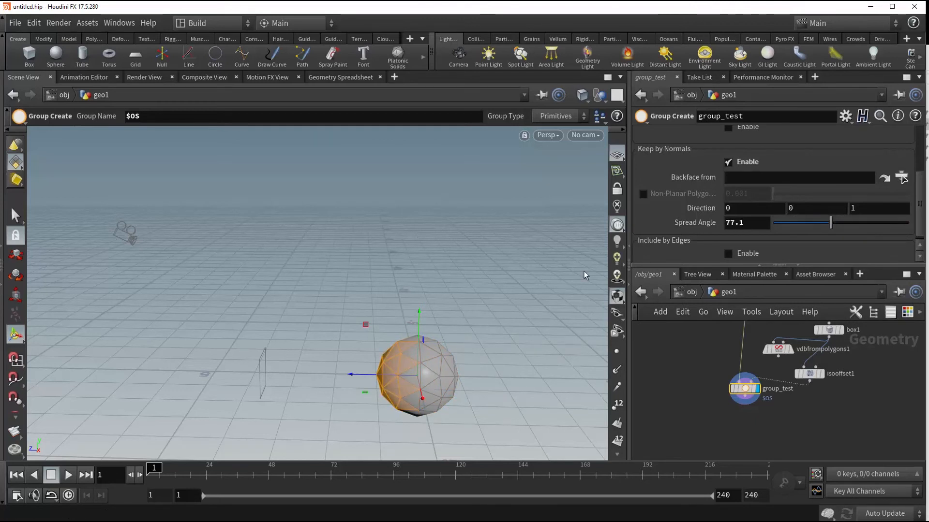
pyautogui.moveTo(121, 437)
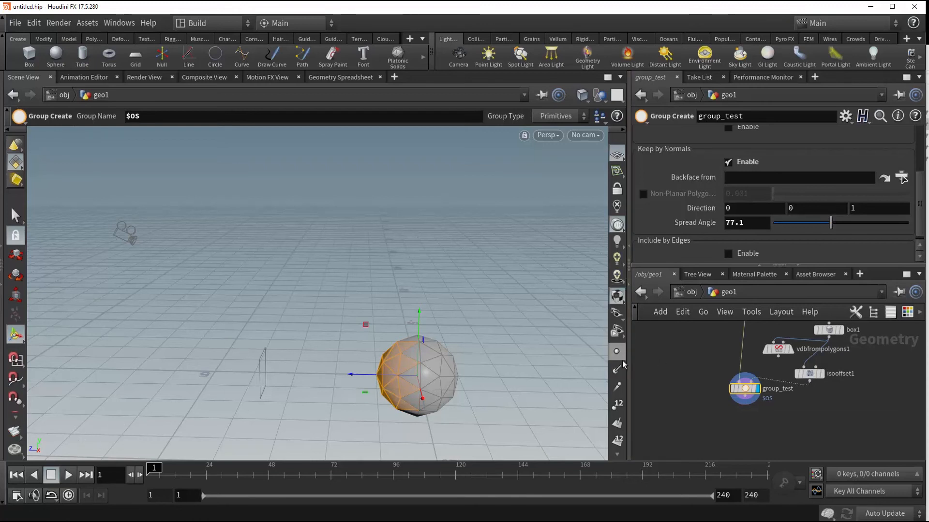
pyautogui.moveTo(617, 344)
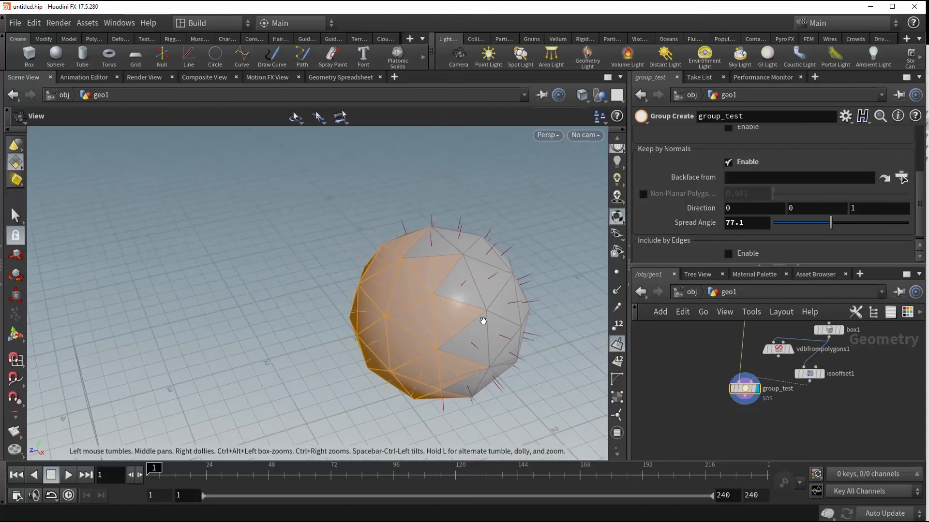
# With normals shown on the grouped faces, widen the Spread Angle to about 100
pyautogui.moveTo(483, 322); pyautogui.dragTo(416, 269)
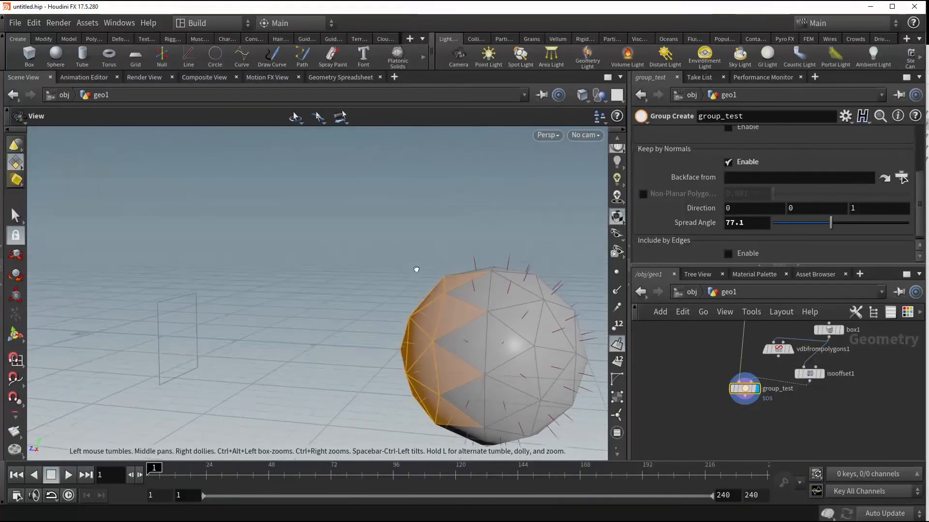
pyautogui.moveTo(416, 270); pyautogui.dragTo(426, 318)
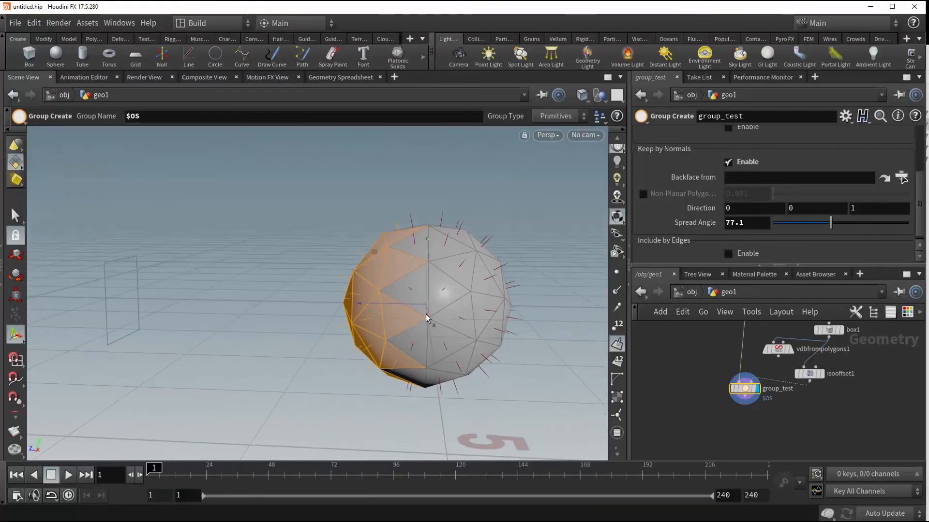
pyautogui.moveTo(830, 222); pyautogui.dragTo(865, 222)
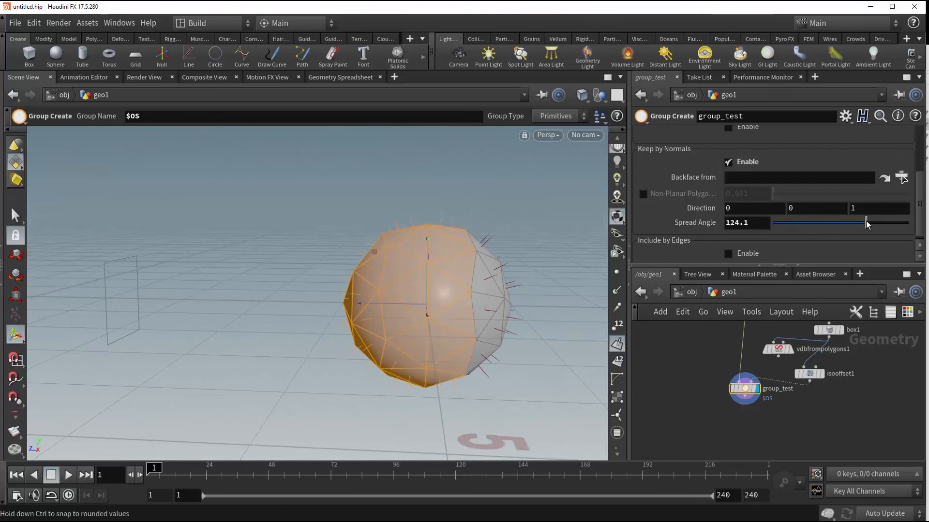
pyautogui.moveTo(865, 222); pyautogui.dragTo(847, 223)
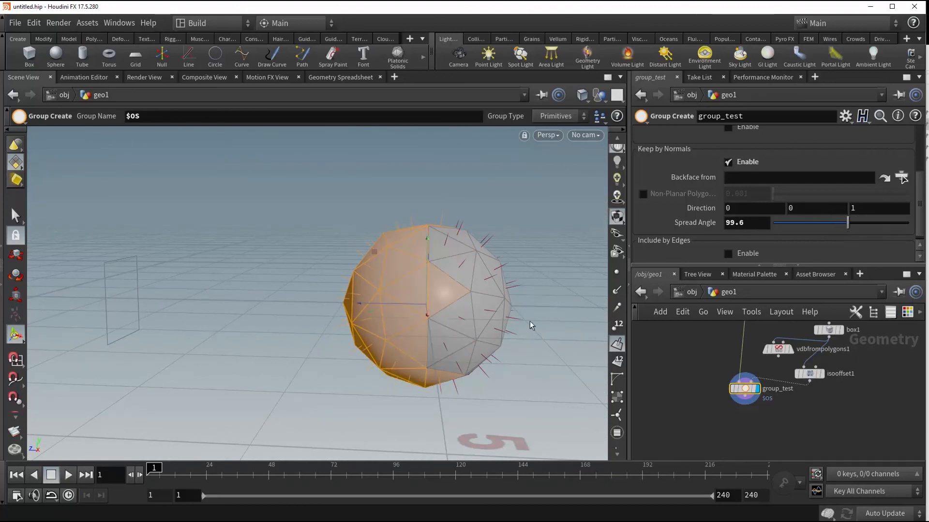